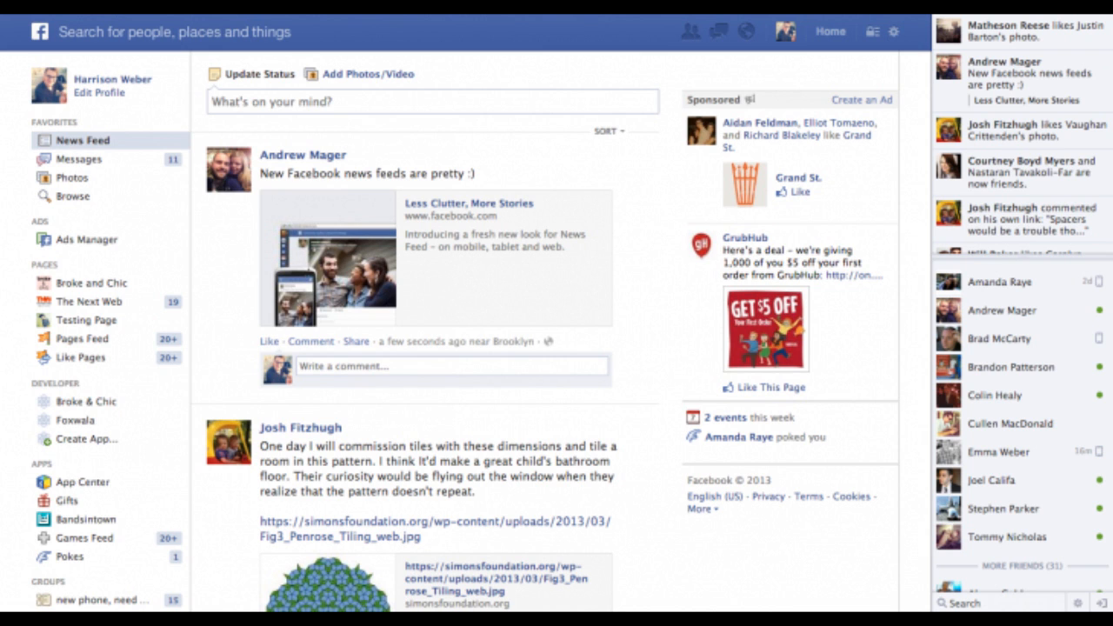
Start a second tab beside Facebook to reach the Google homepage.
click(204, 9)
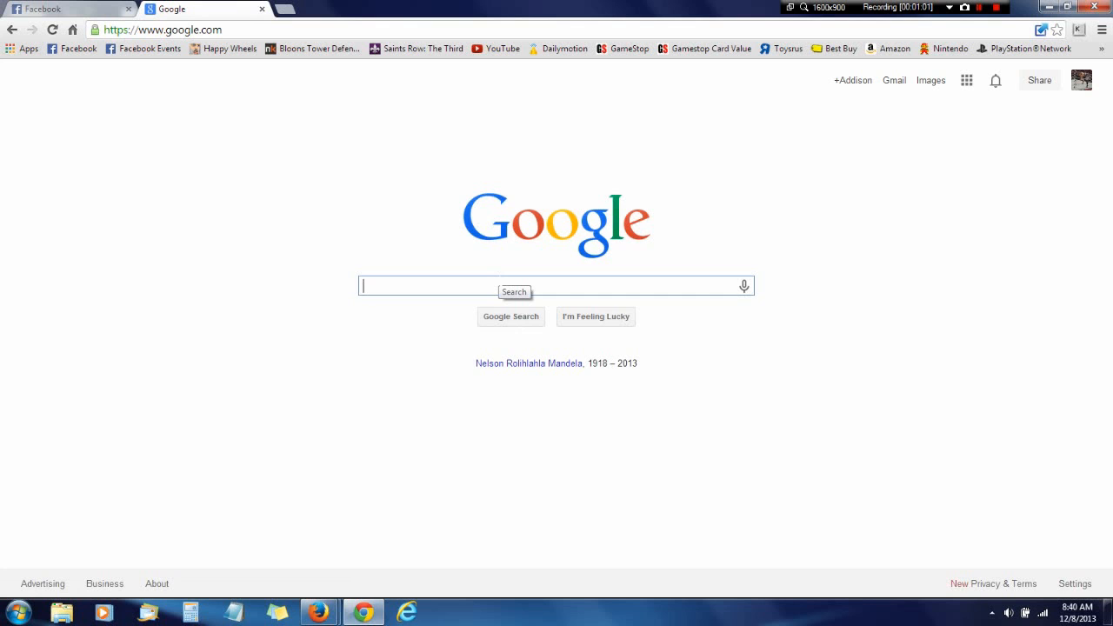
Search Google for 'user agent switcher' and go to the User-Agent Switcher for Chrome store listing.
text(user agent s)
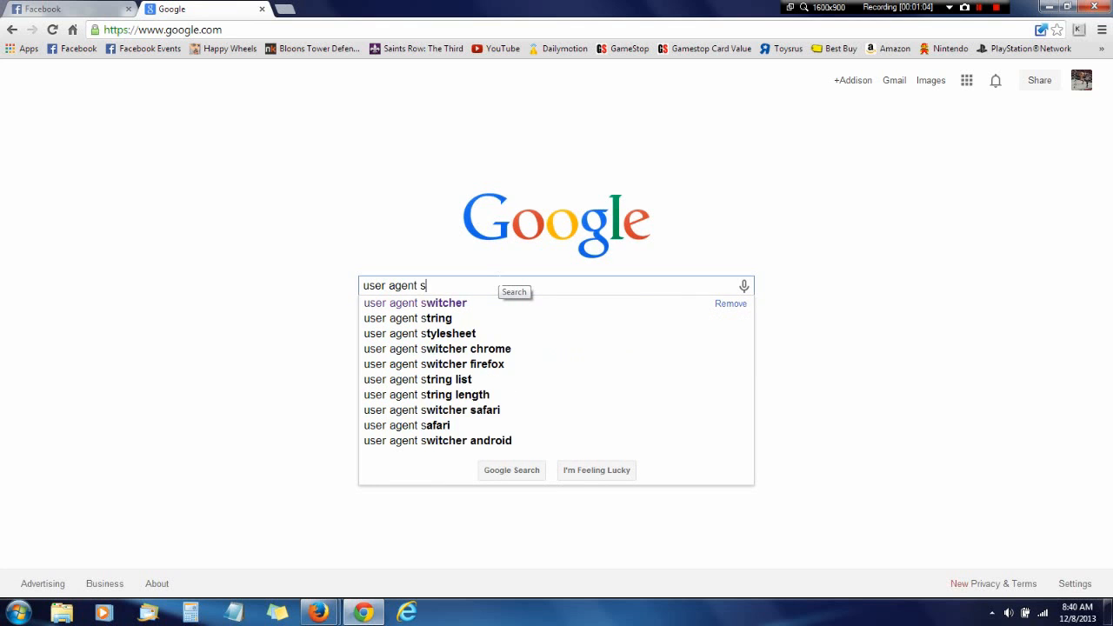
text(wit)
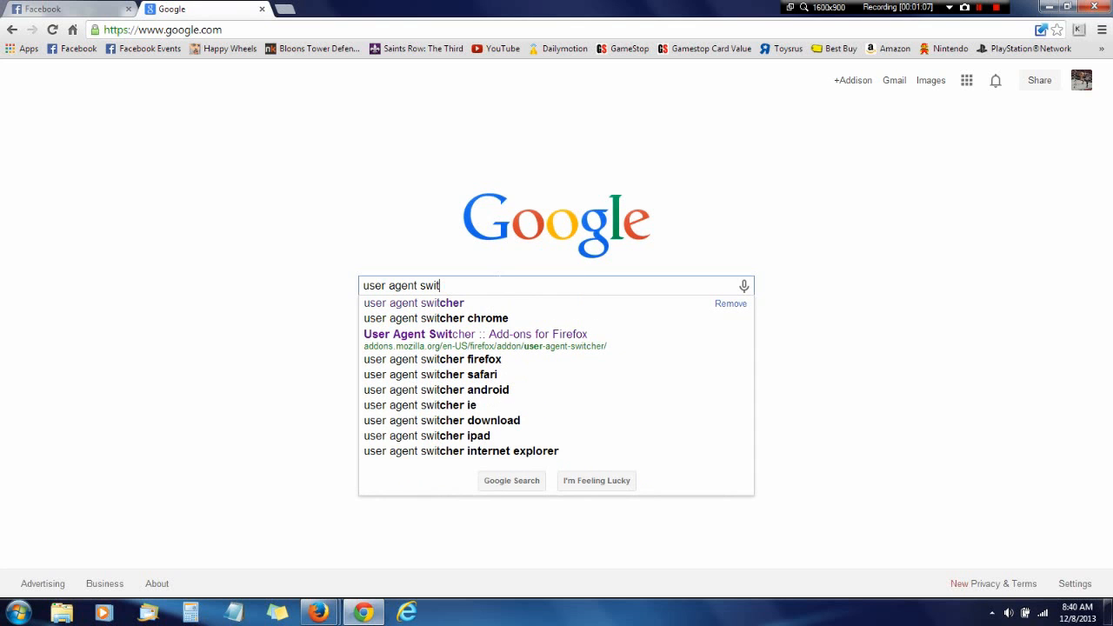
click(413, 302)
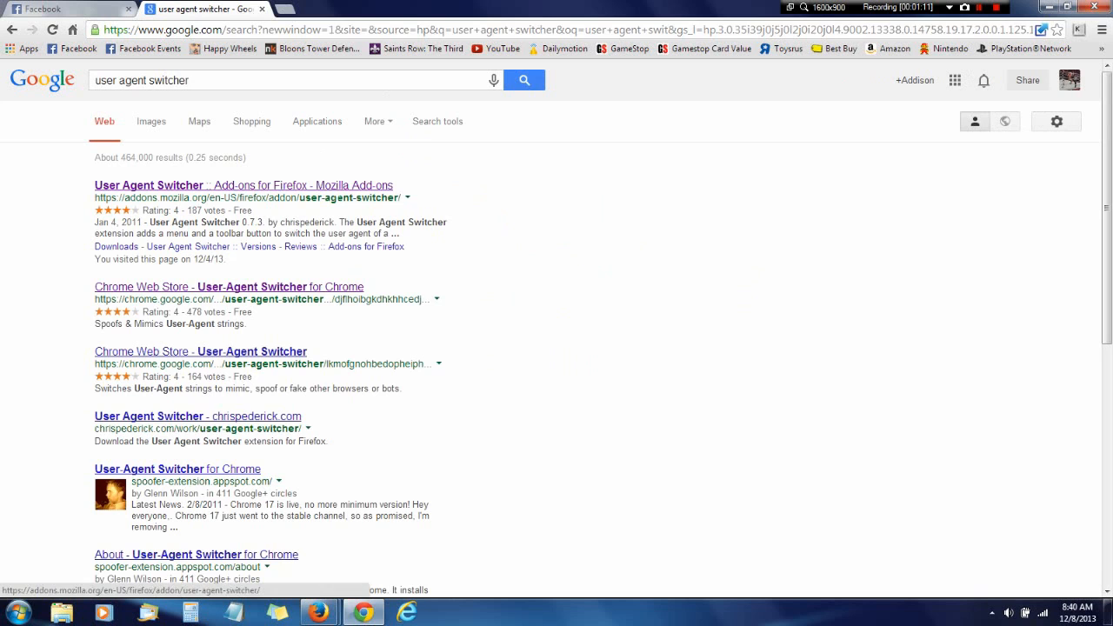
mouse_move(349, 197)
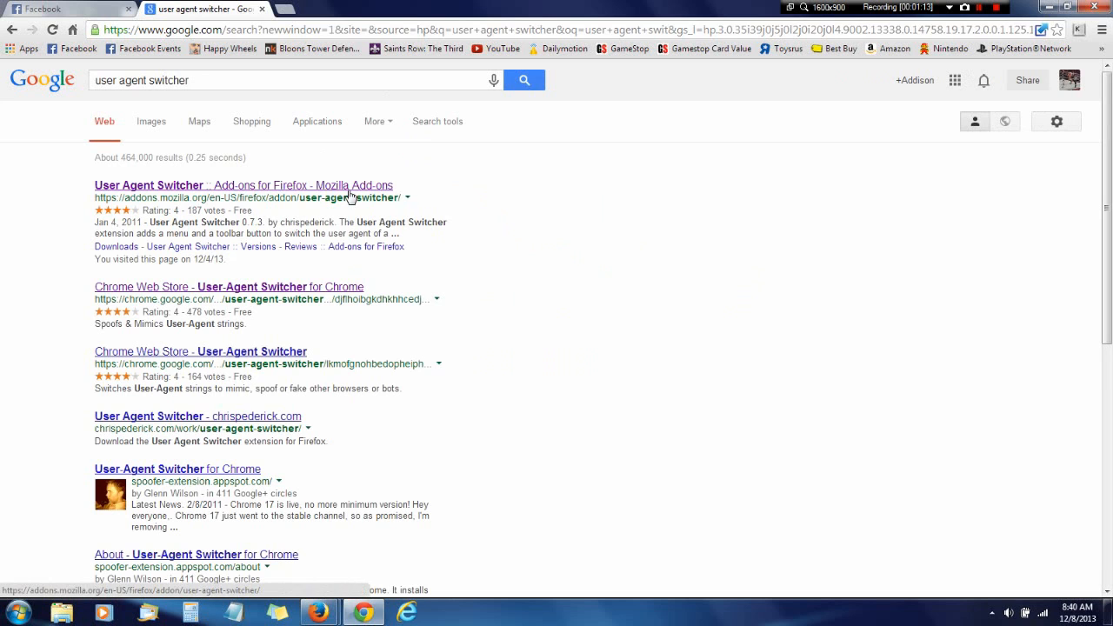
click(229, 287)
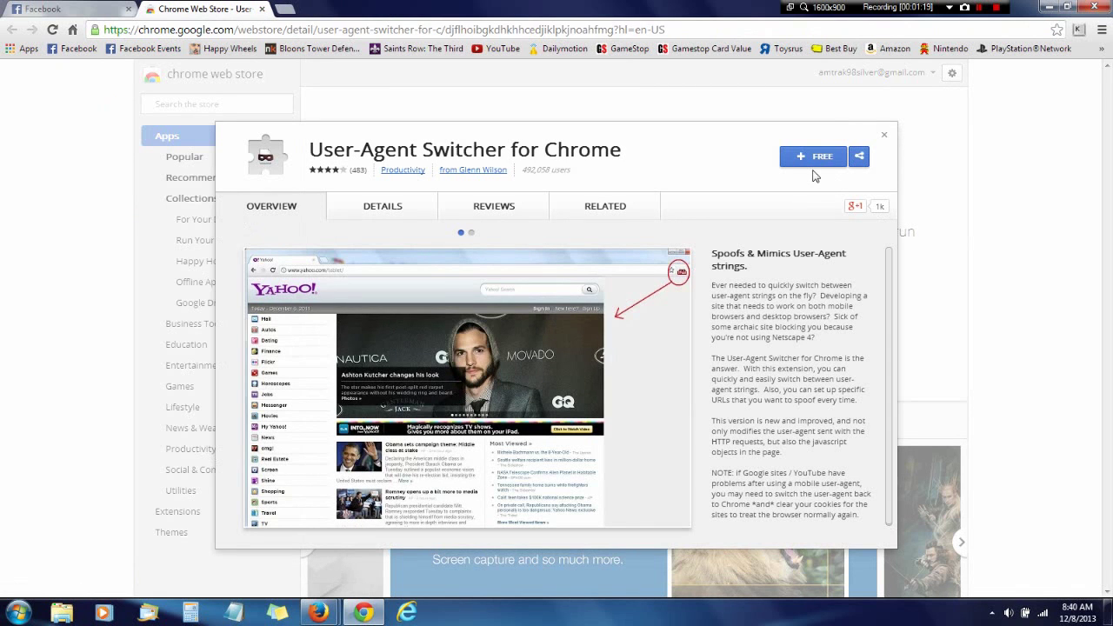
Add the free User-Agent Switcher for Chrome extension to the browser.
click(812, 156)
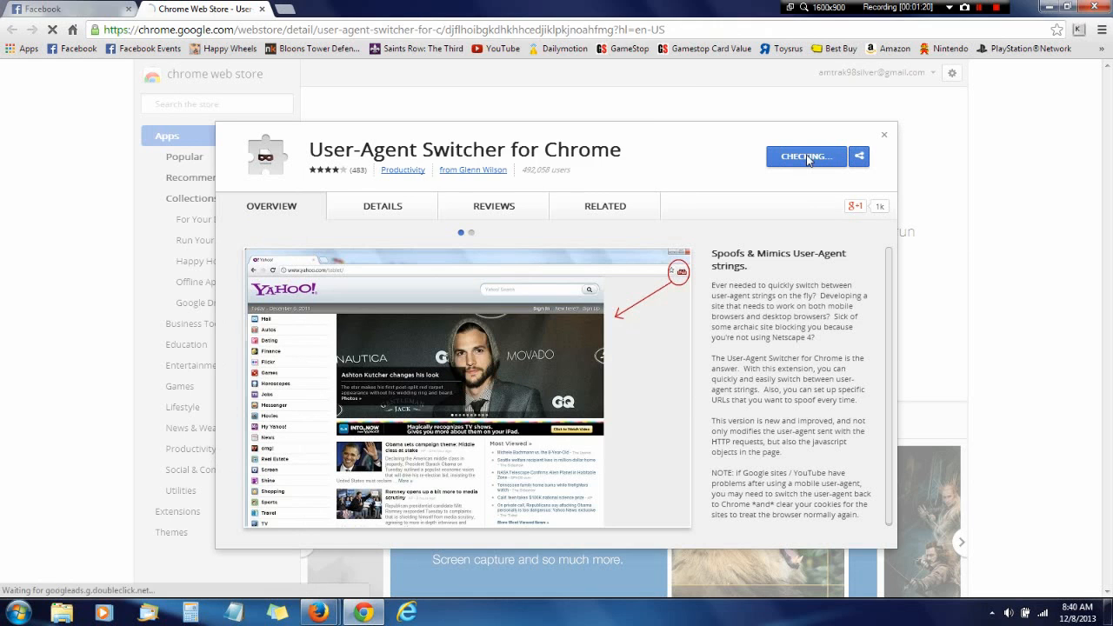
click(471, 232)
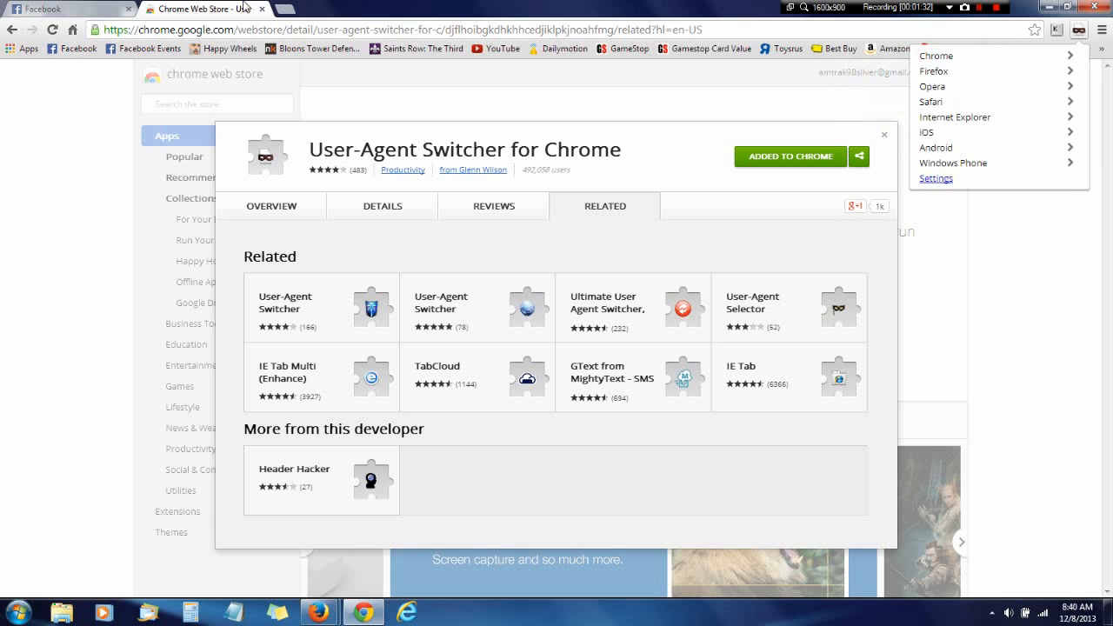
Return to Facebook and spoof the user agent as Internet Explorer so the old layout loads.
click(65, 8)
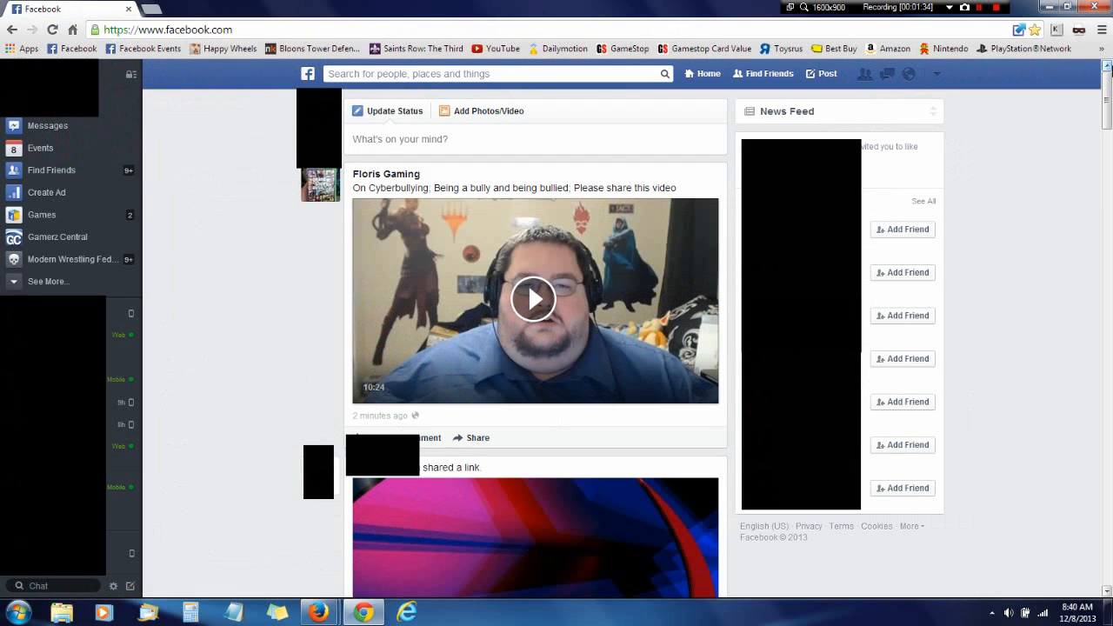
mouse_move(1079, 30)
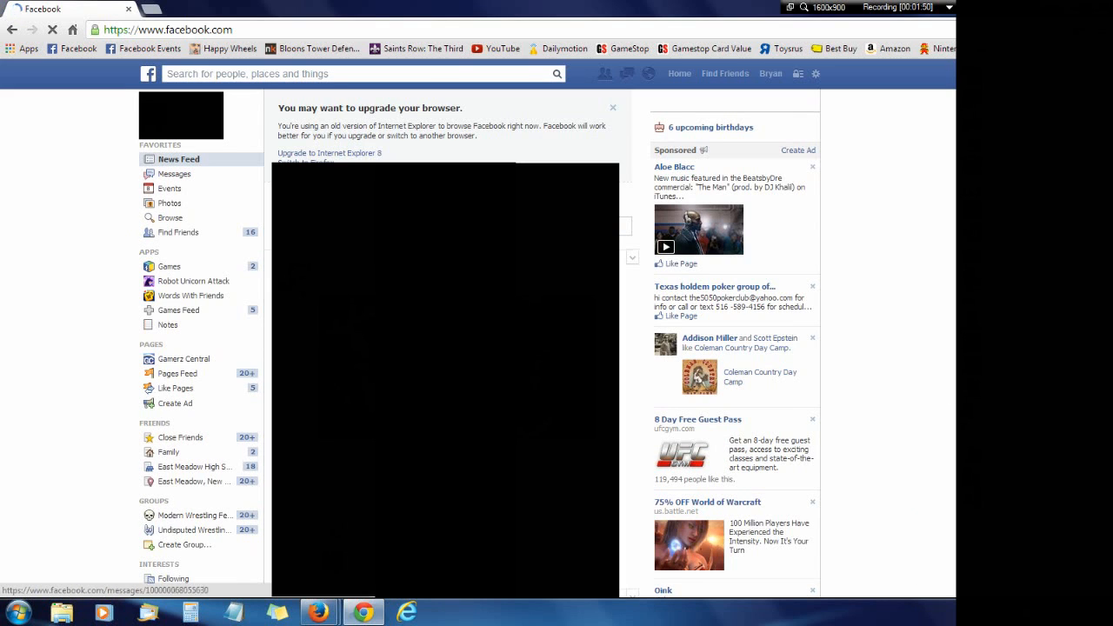
click(1078, 29)
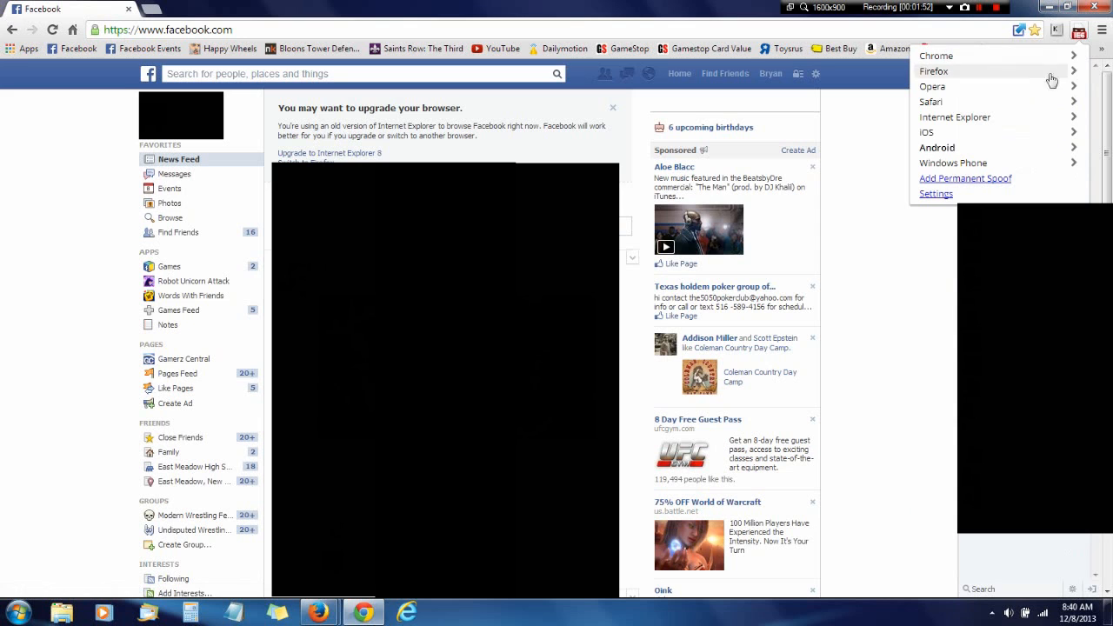